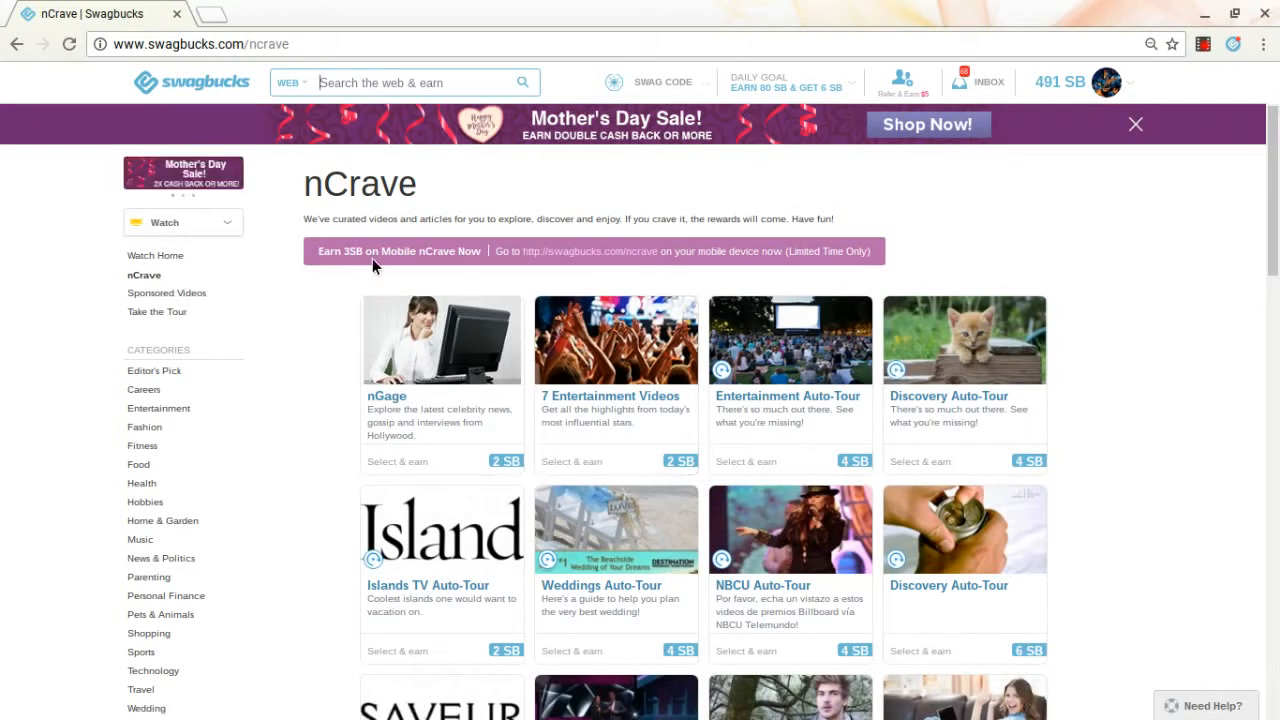
pyautogui.moveTo(765, 272)
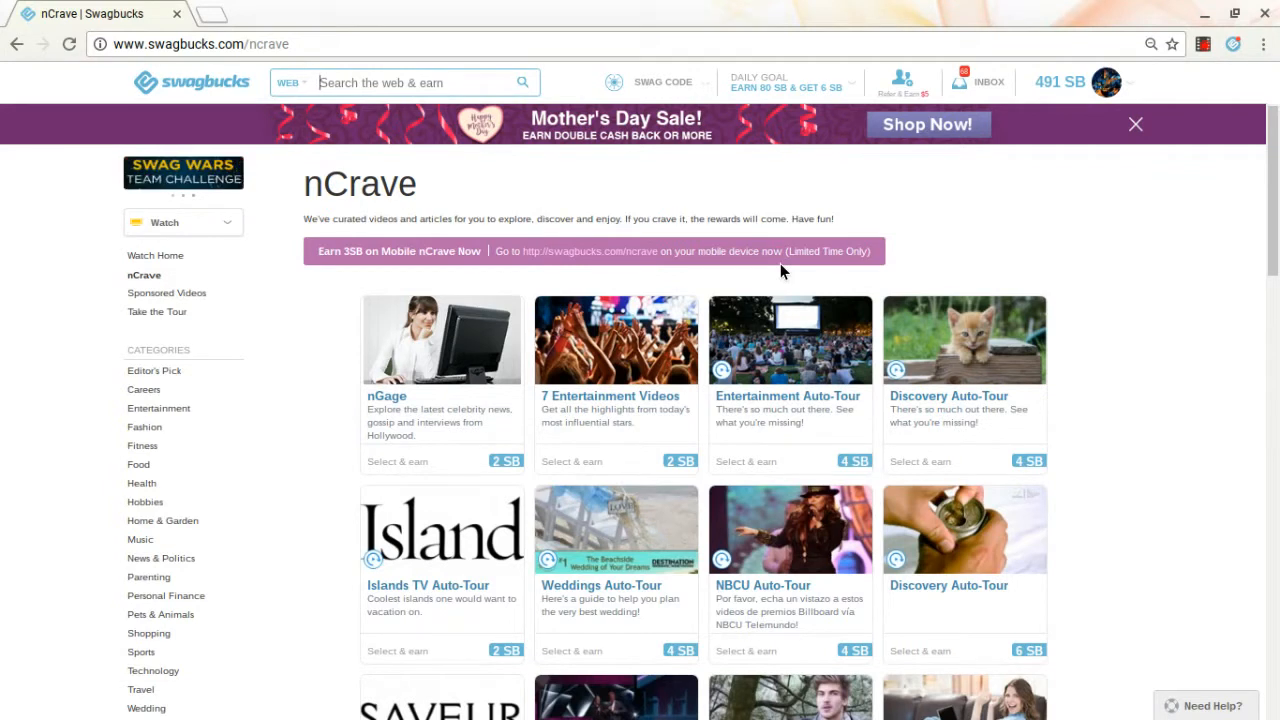
pyautogui.moveTo(782, 270)
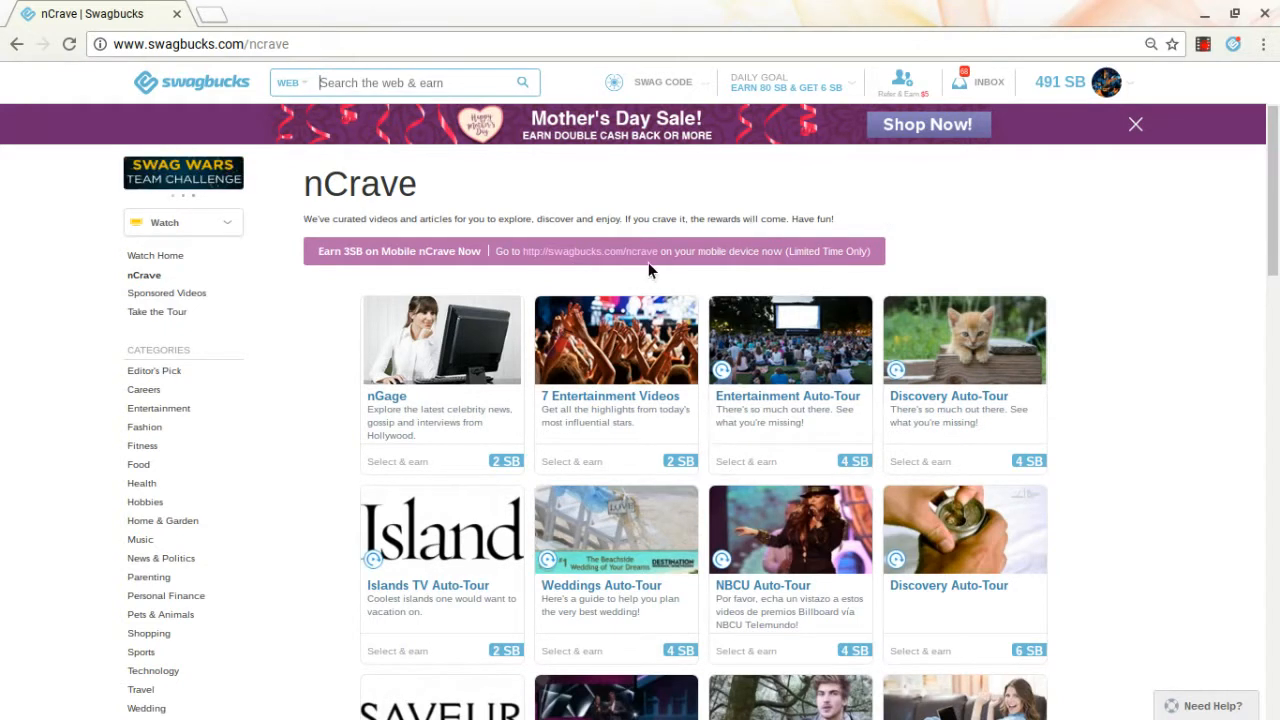
pyautogui.moveTo(655, 275)
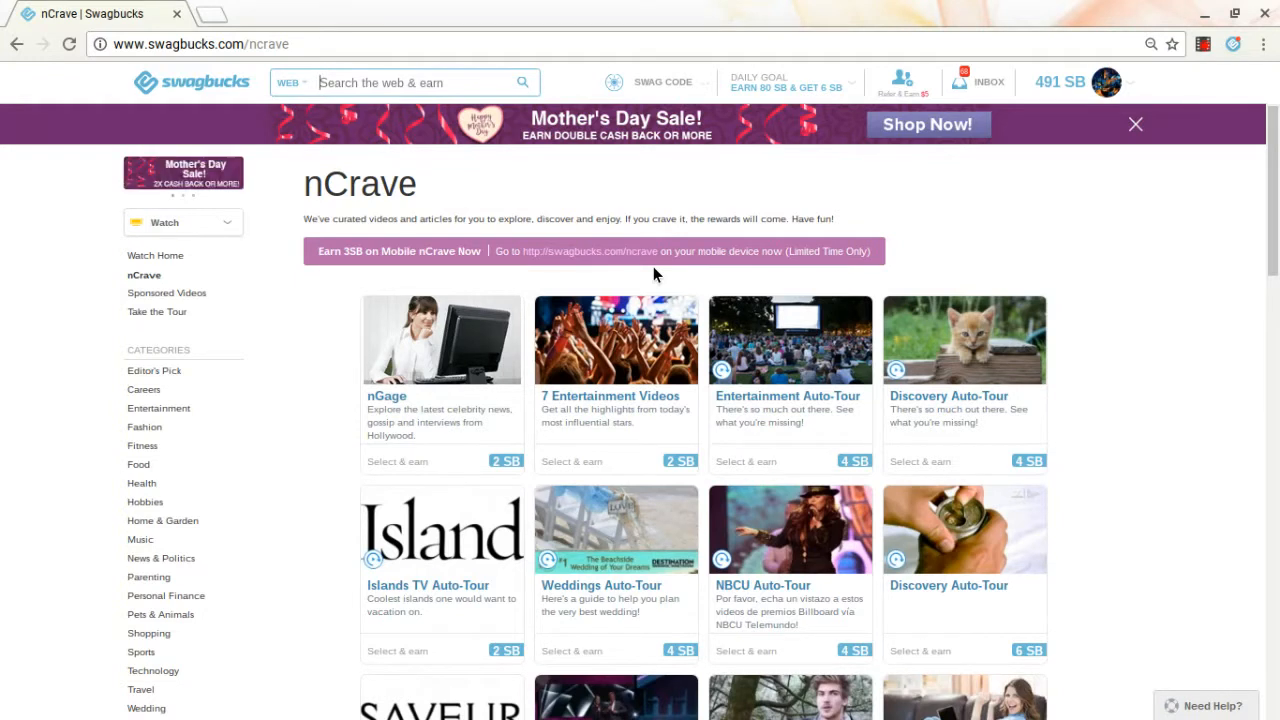
pyautogui.moveTo(922, 283)
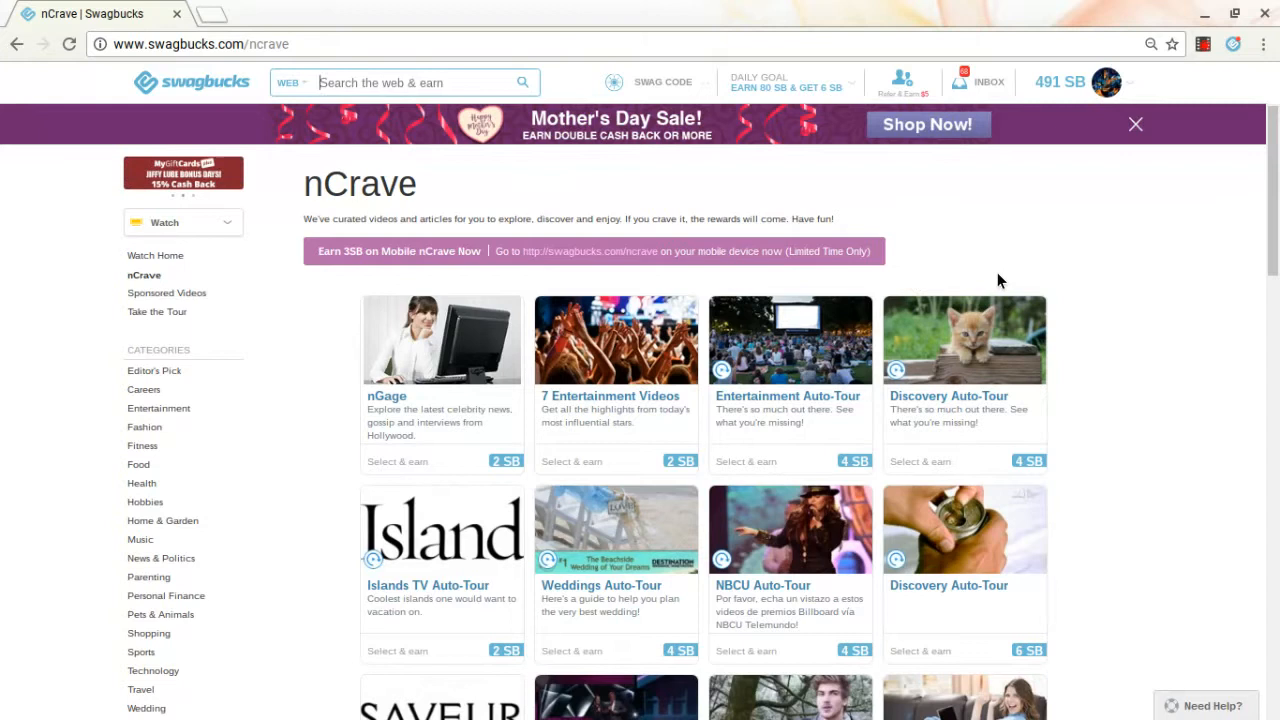
pyautogui.moveTo(990, 268)
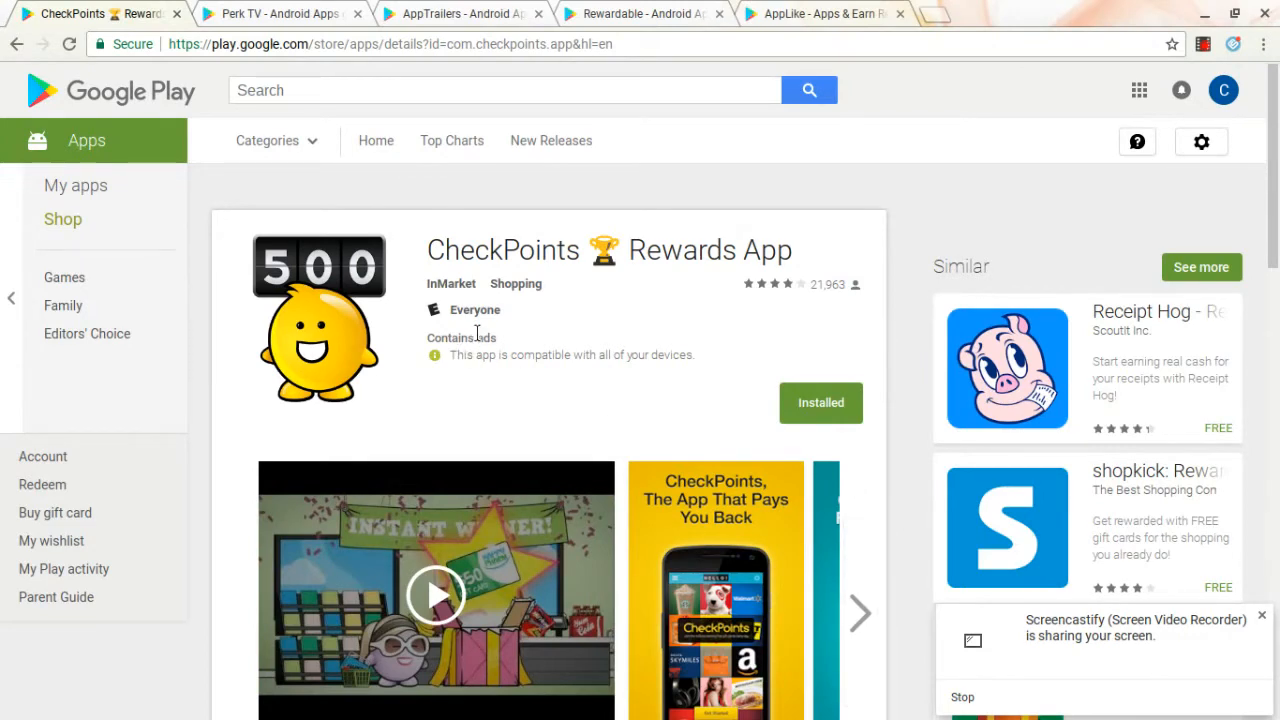
pyautogui.moveTo(490, 318)
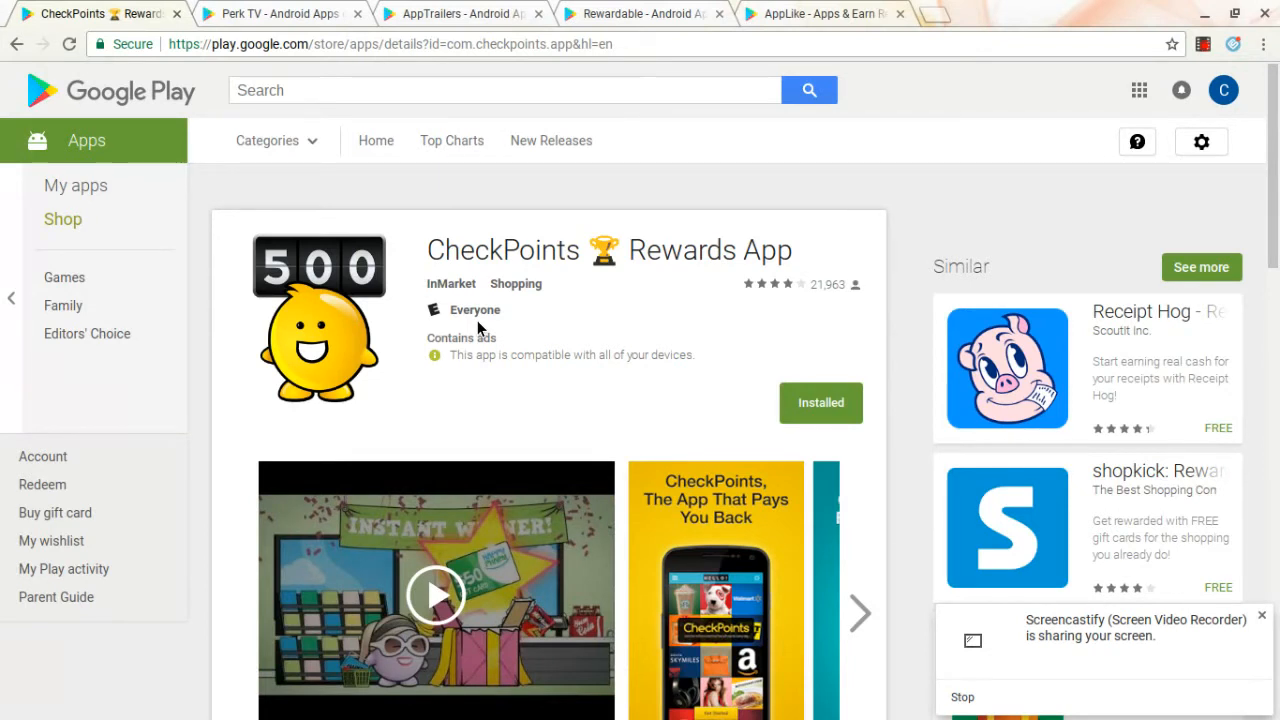
pyautogui.moveTo(452, 283)
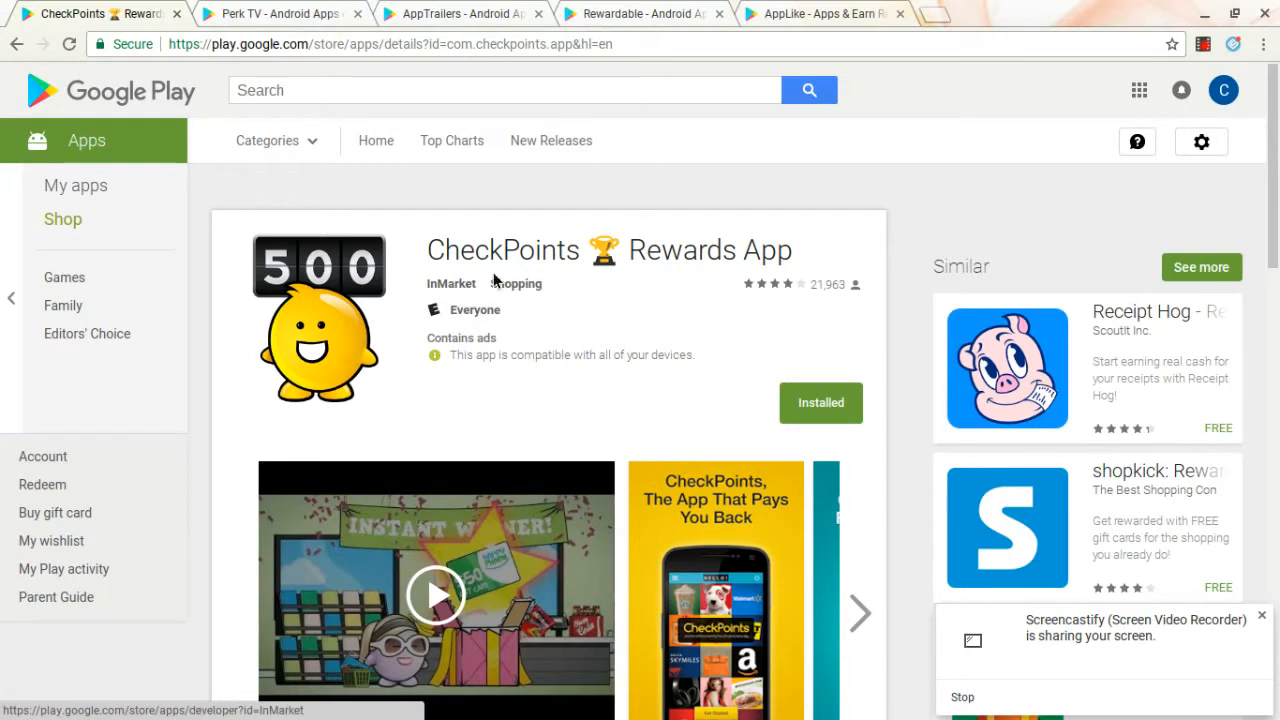
pyautogui.moveTo(780, 322)
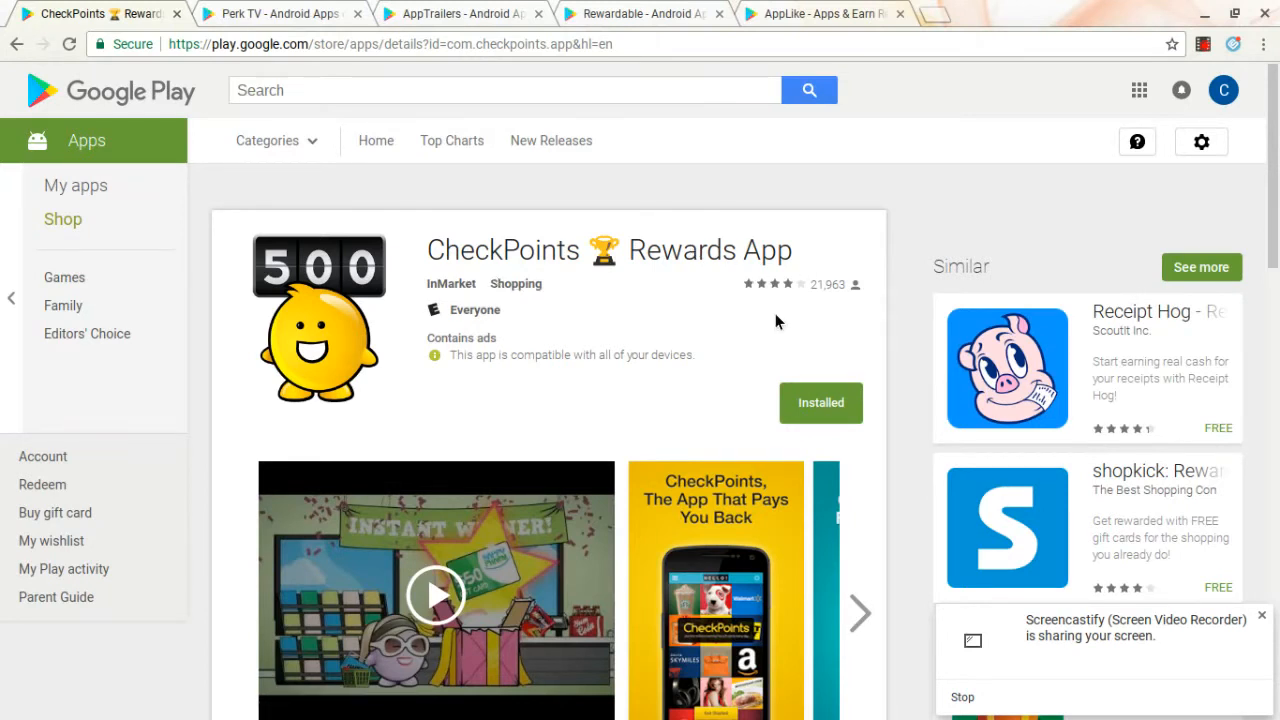
pyautogui.moveTo(770, 316)
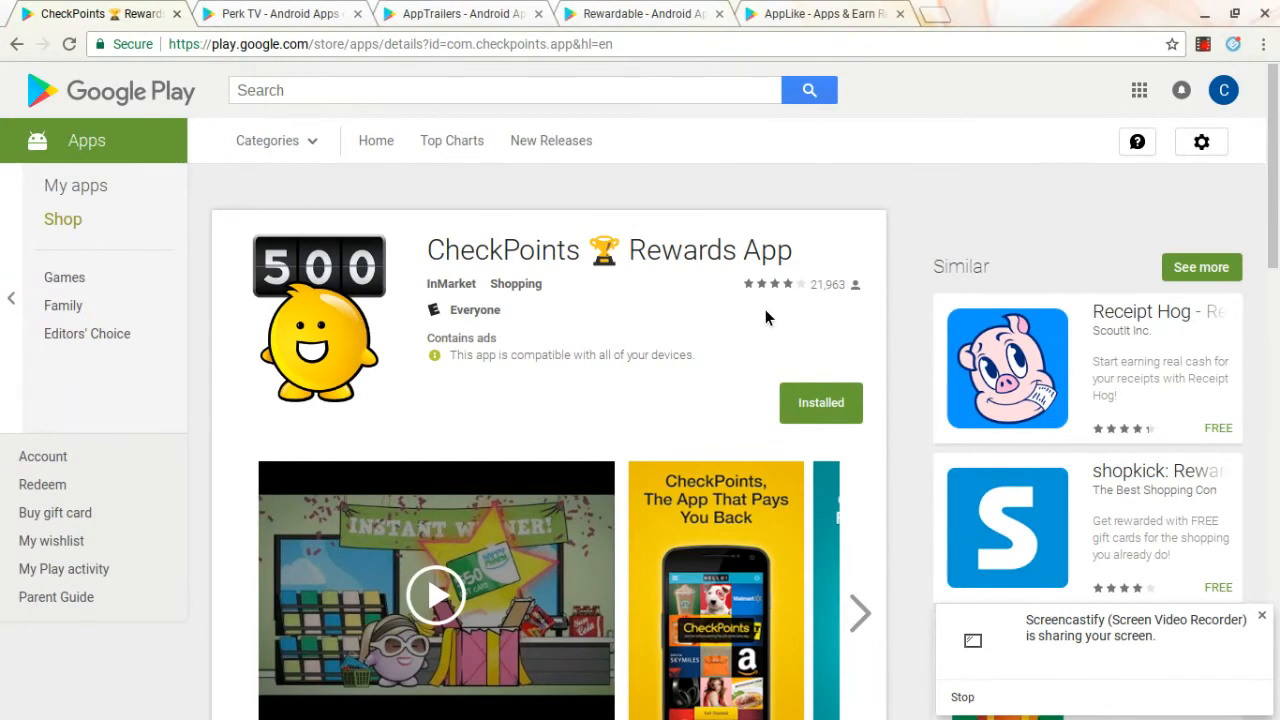
pyautogui.moveTo(585, 262)
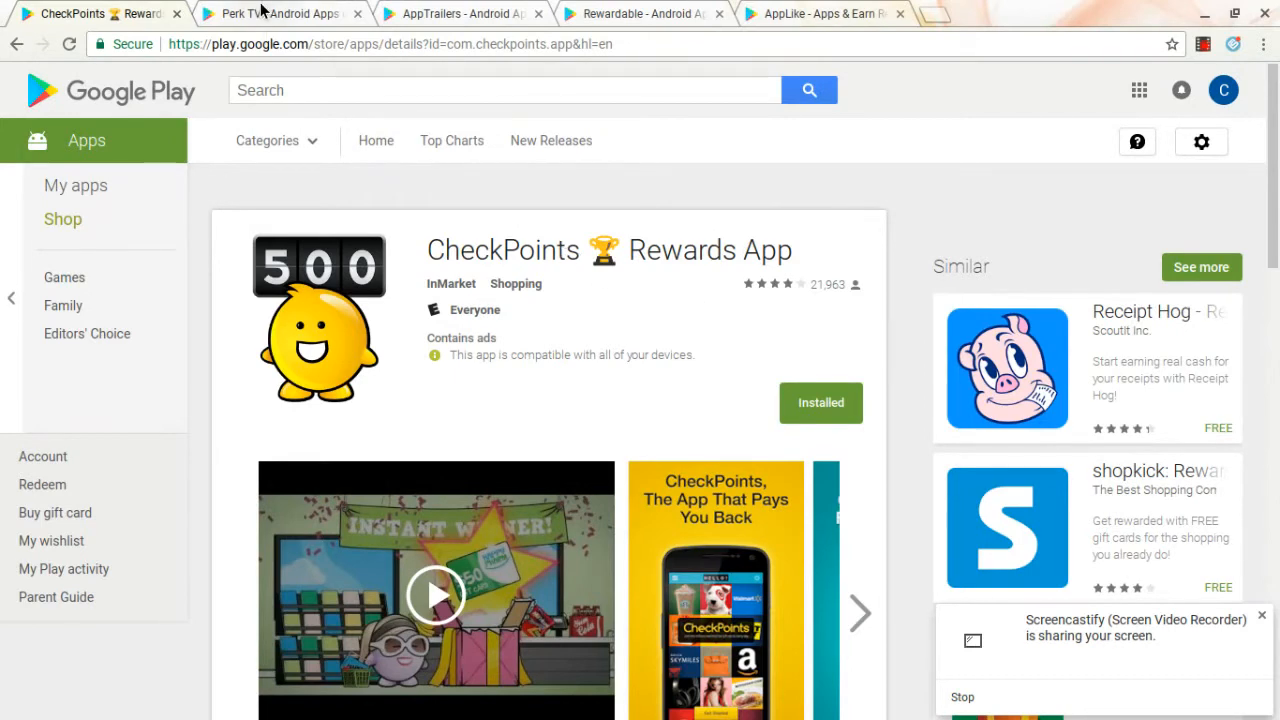
# Step: Review the Perk TV listing's rating, age rating and compatibility, then bring up AppTrailers
pyautogui.click(280, 13)
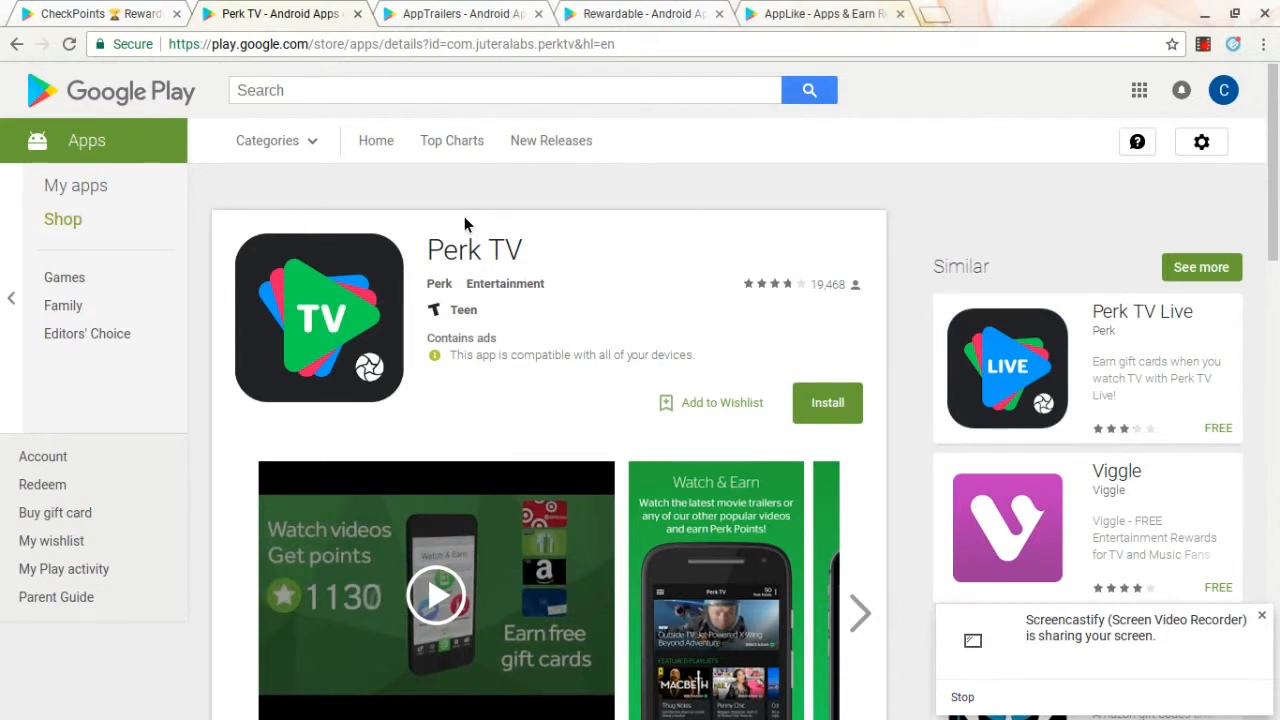
pyautogui.moveTo(498, 297)
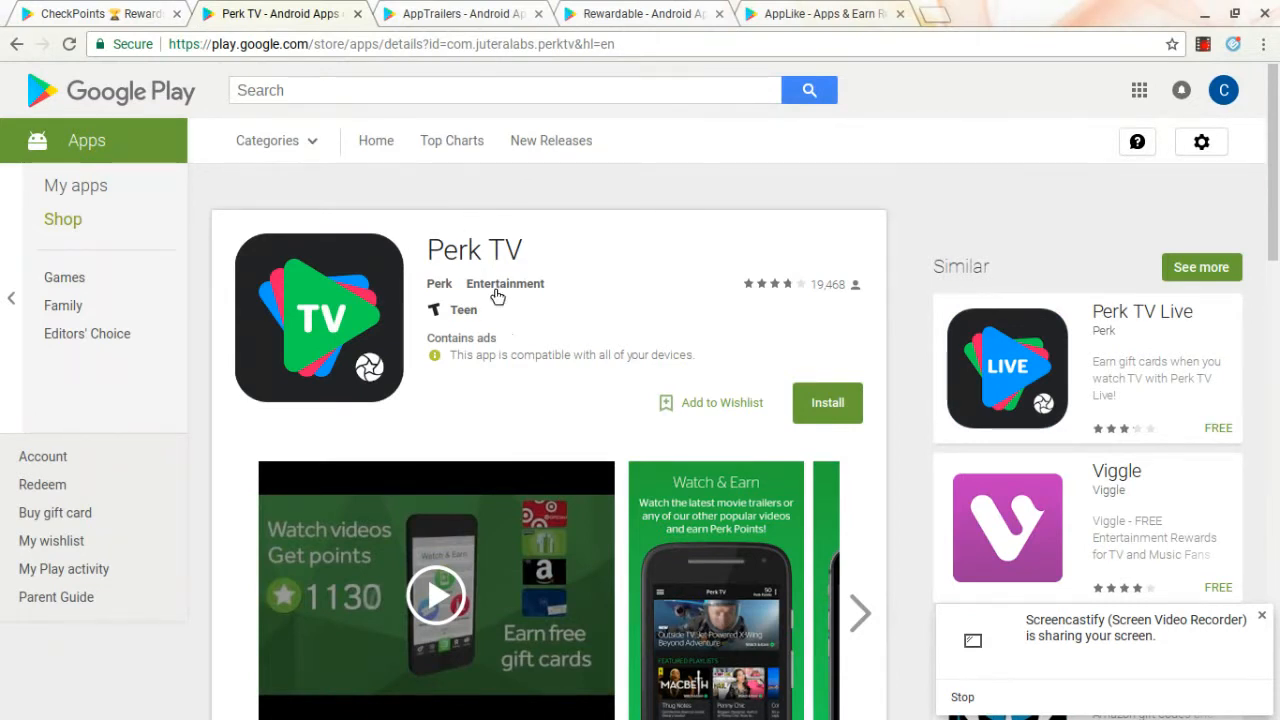
pyautogui.moveTo(508, 332)
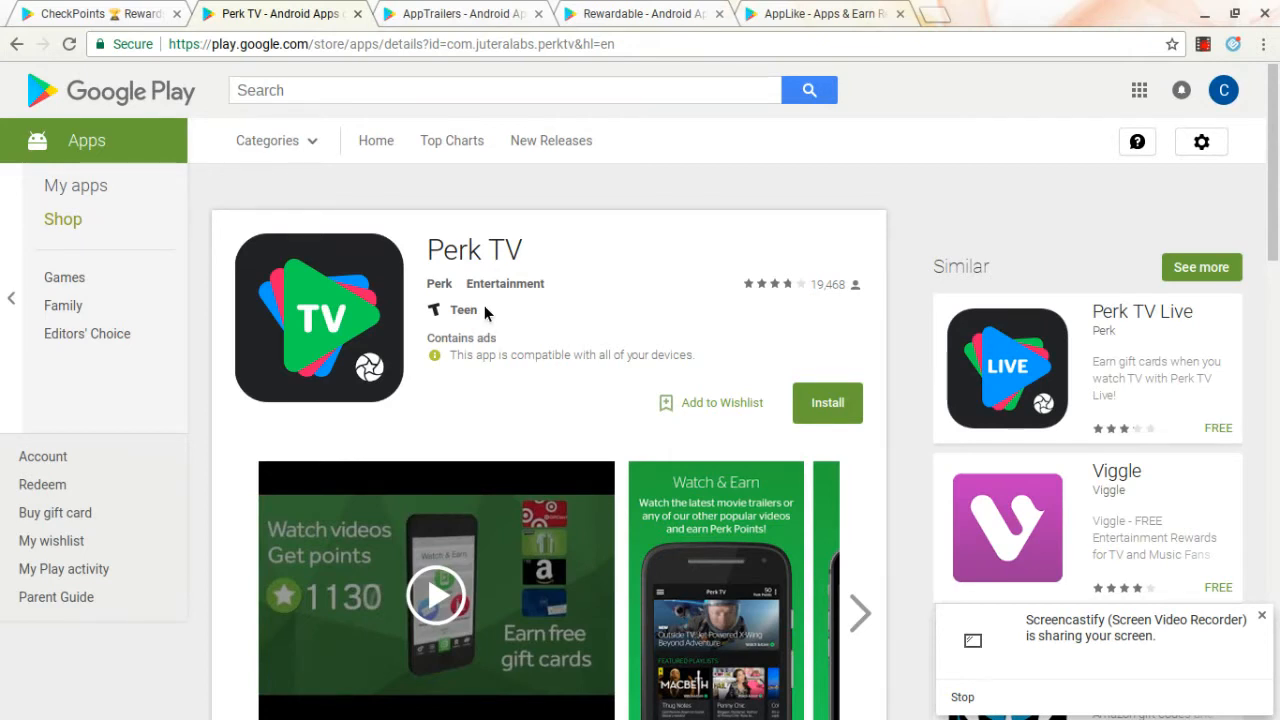
pyautogui.moveTo(515, 272)
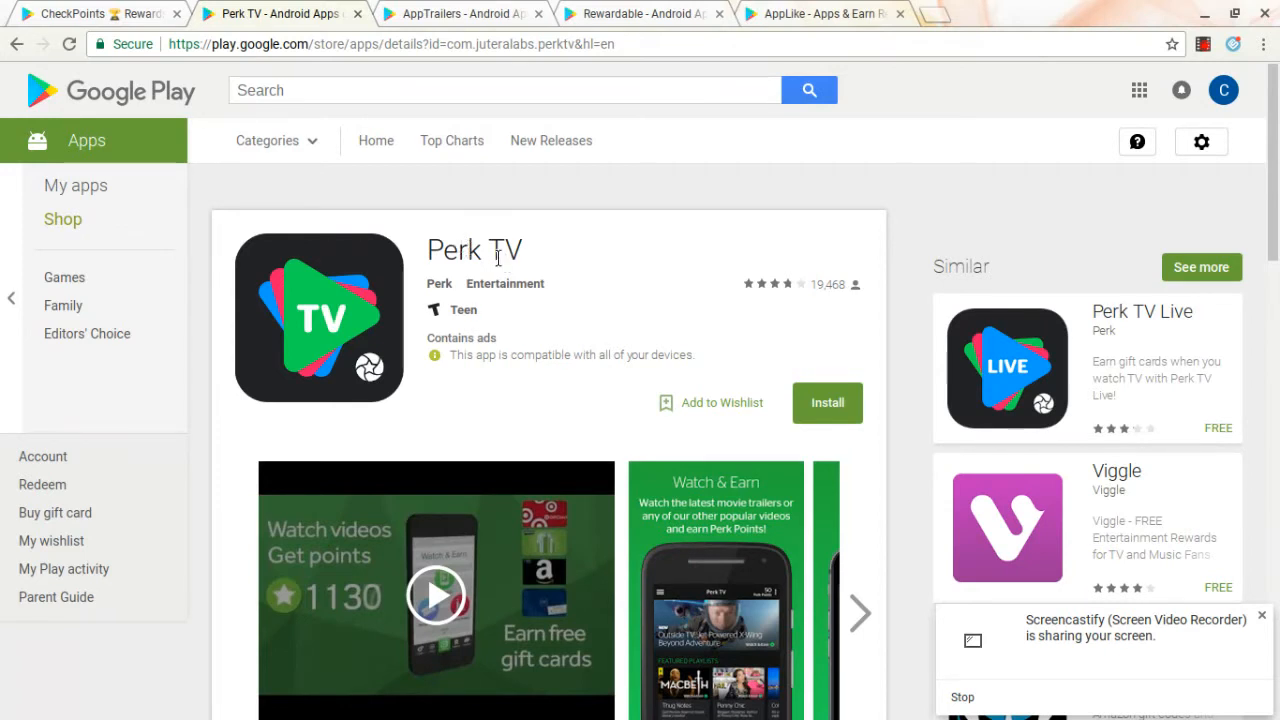
pyautogui.moveTo(905, 538)
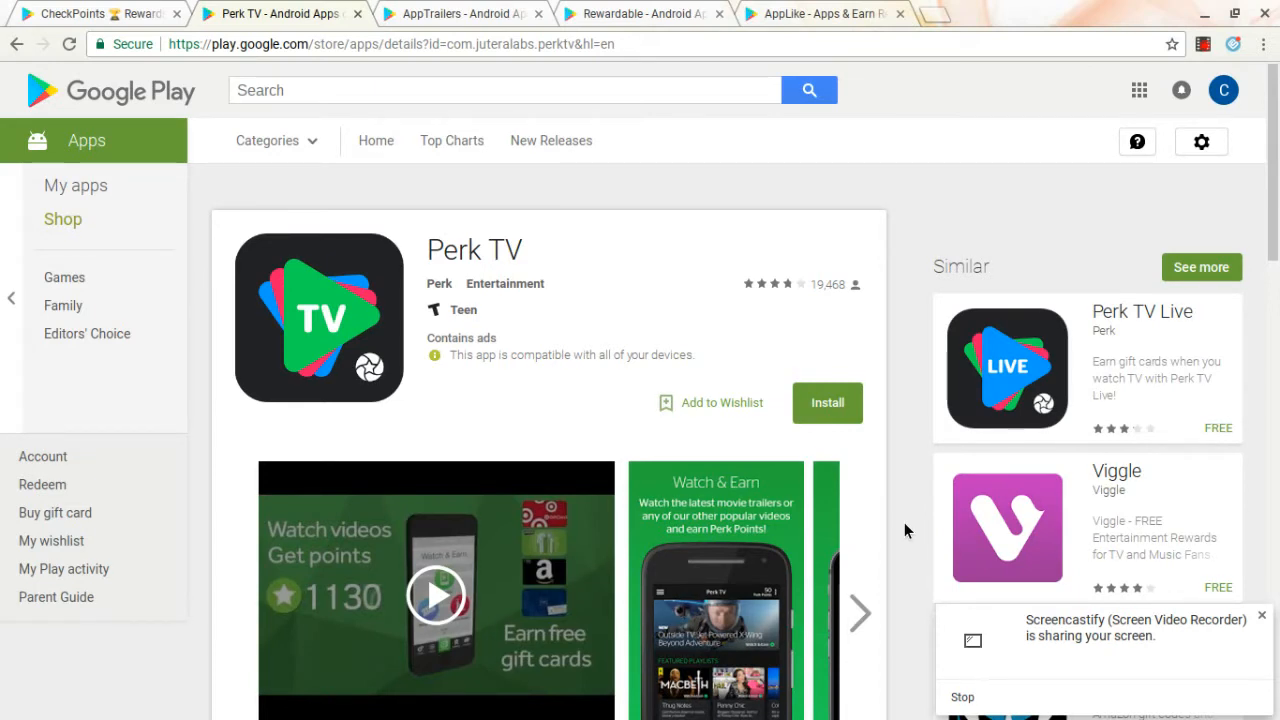
pyautogui.moveTo(1007, 527)
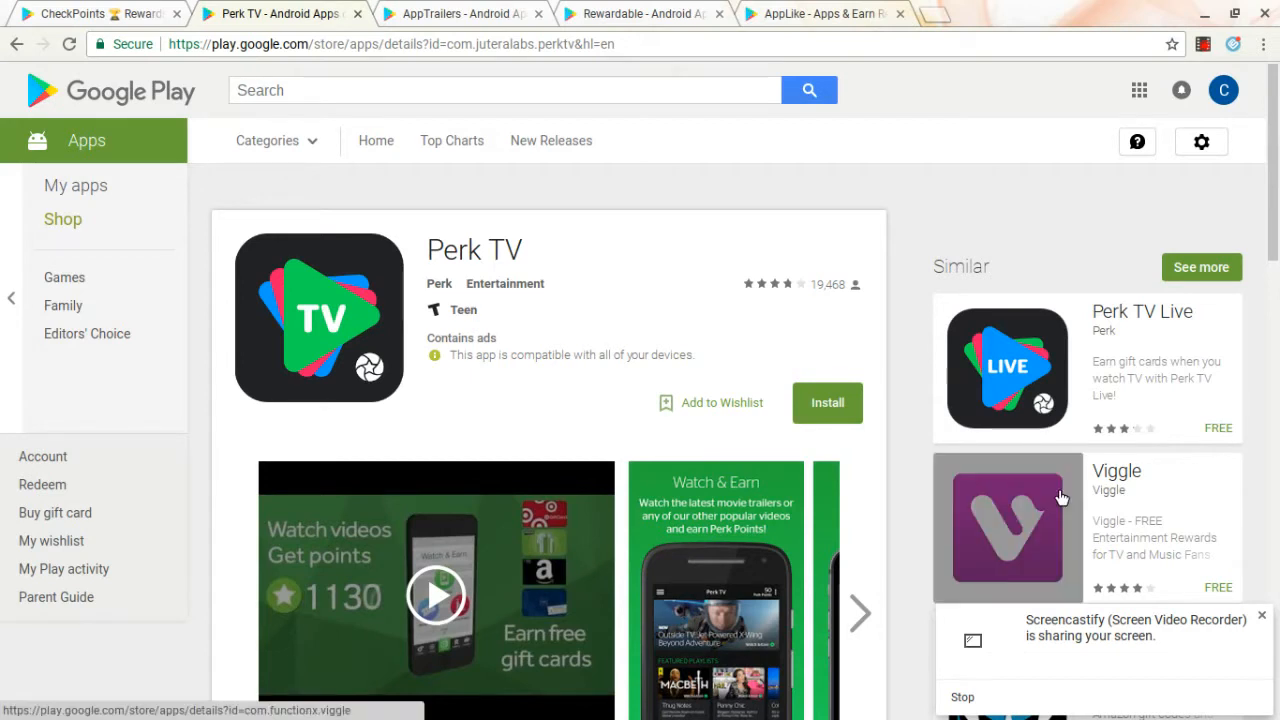
pyautogui.moveTo(668, 205)
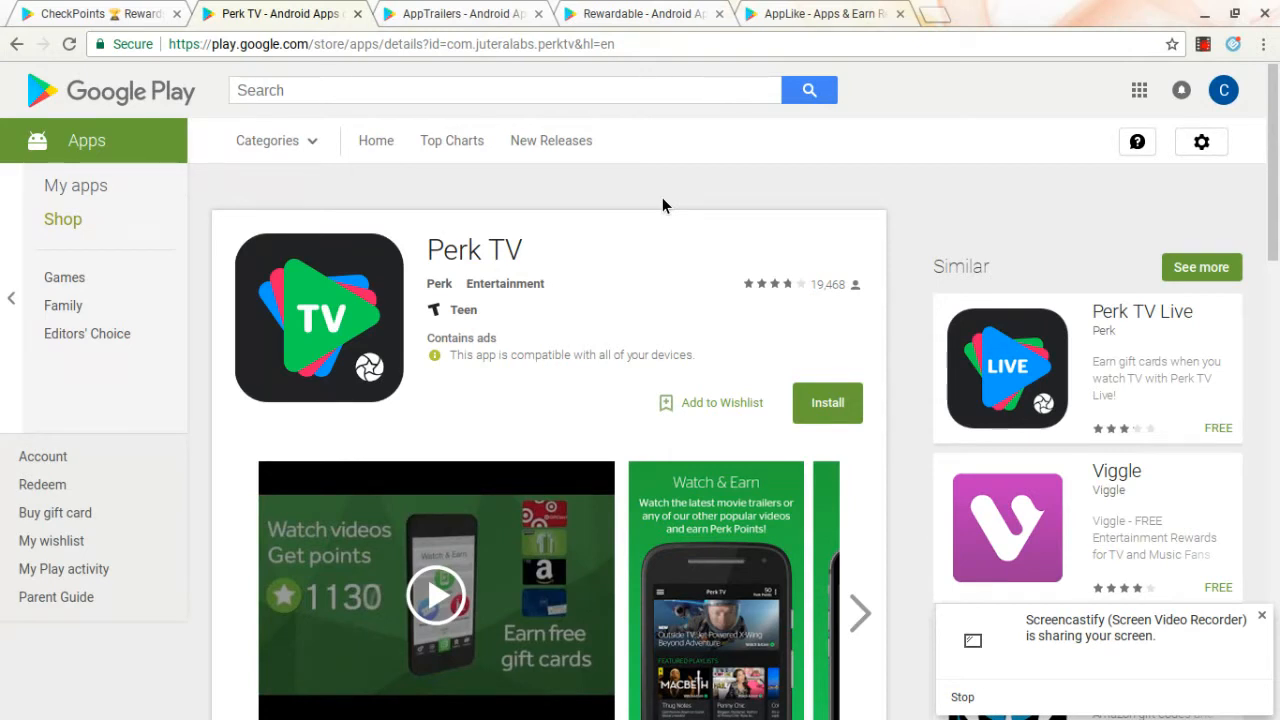
pyautogui.moveTo(630, 73)
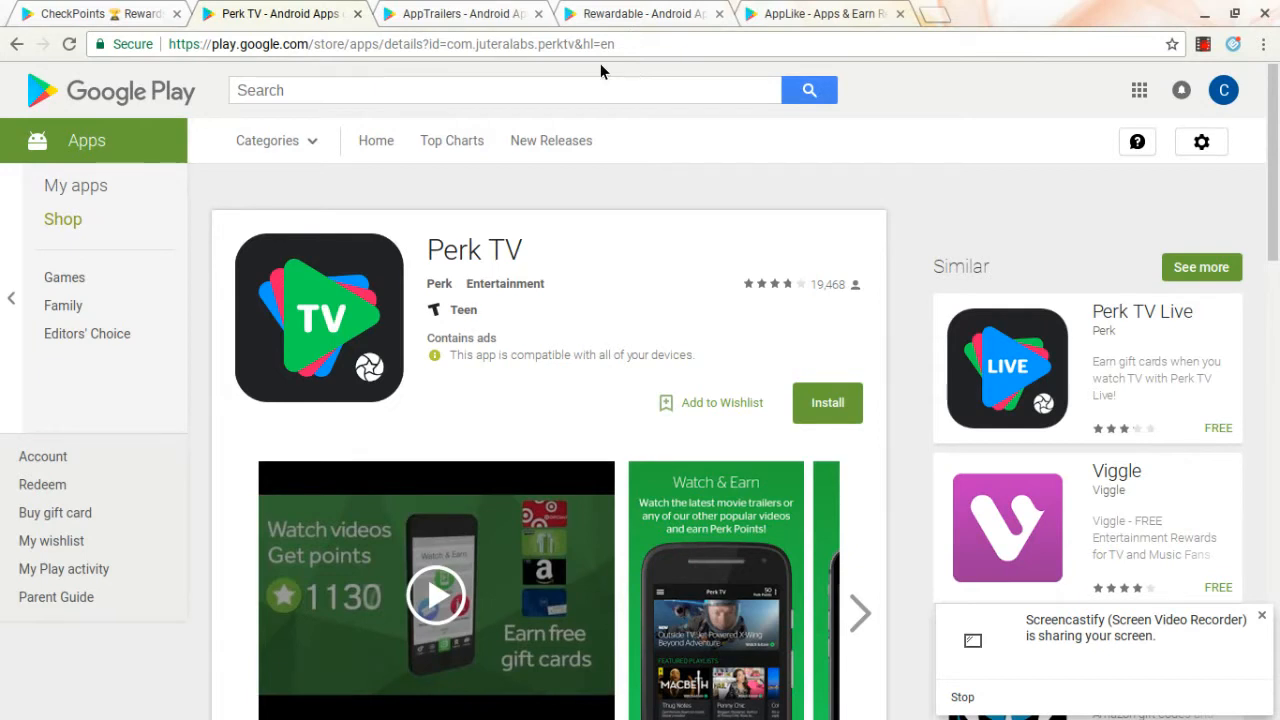
pyautogui.moveTo(530, 70)
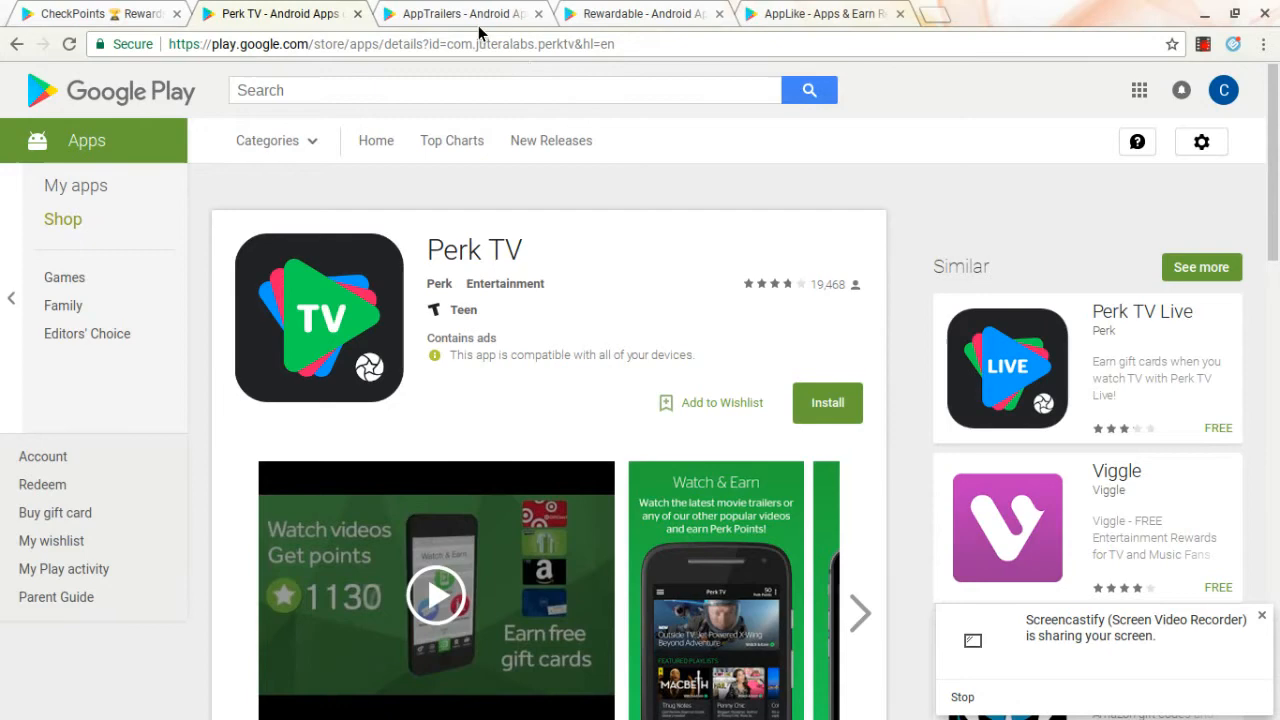
pyautogui.moveTo(470, 13)
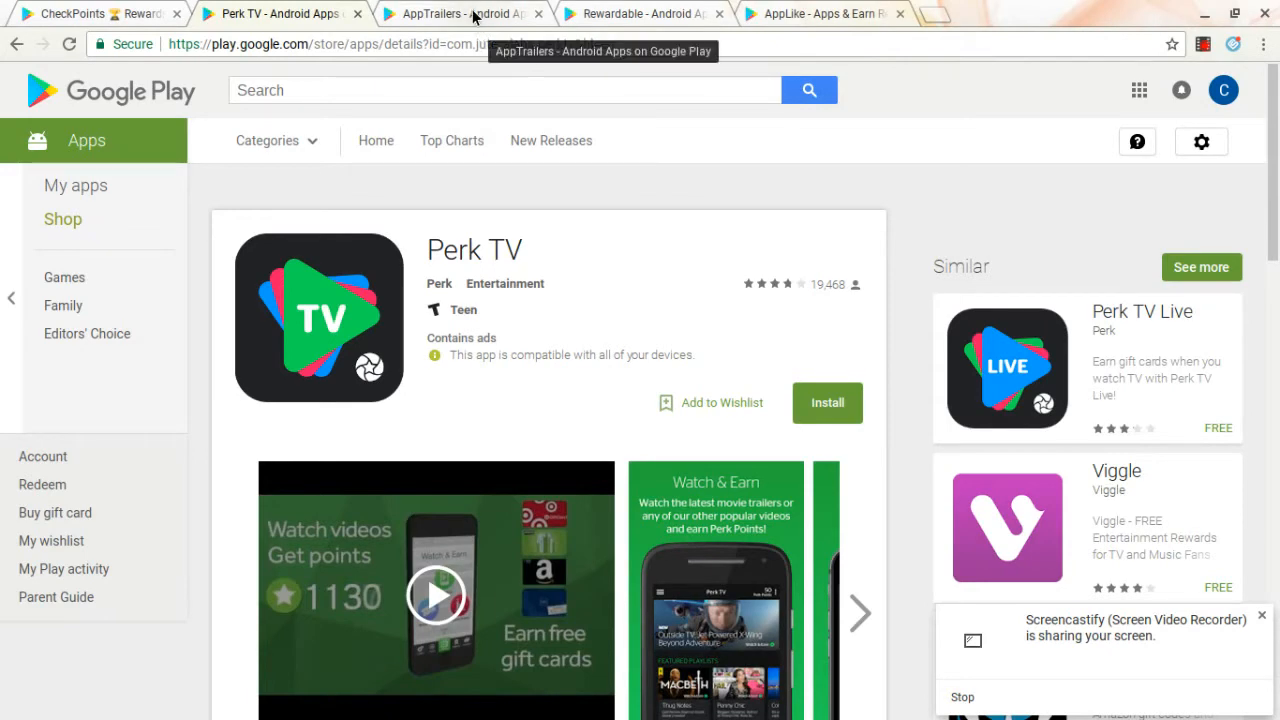
pyautogui.click(455, 13)
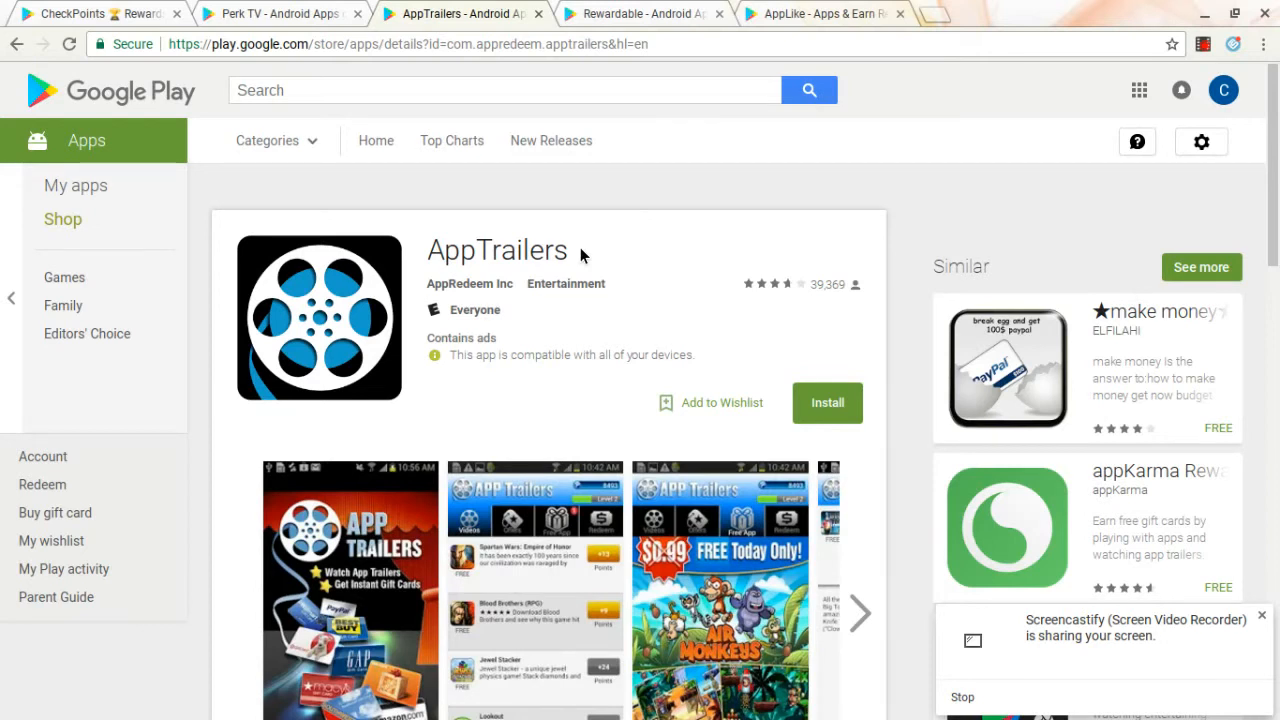
pyautogui.moveTo(578, 275)
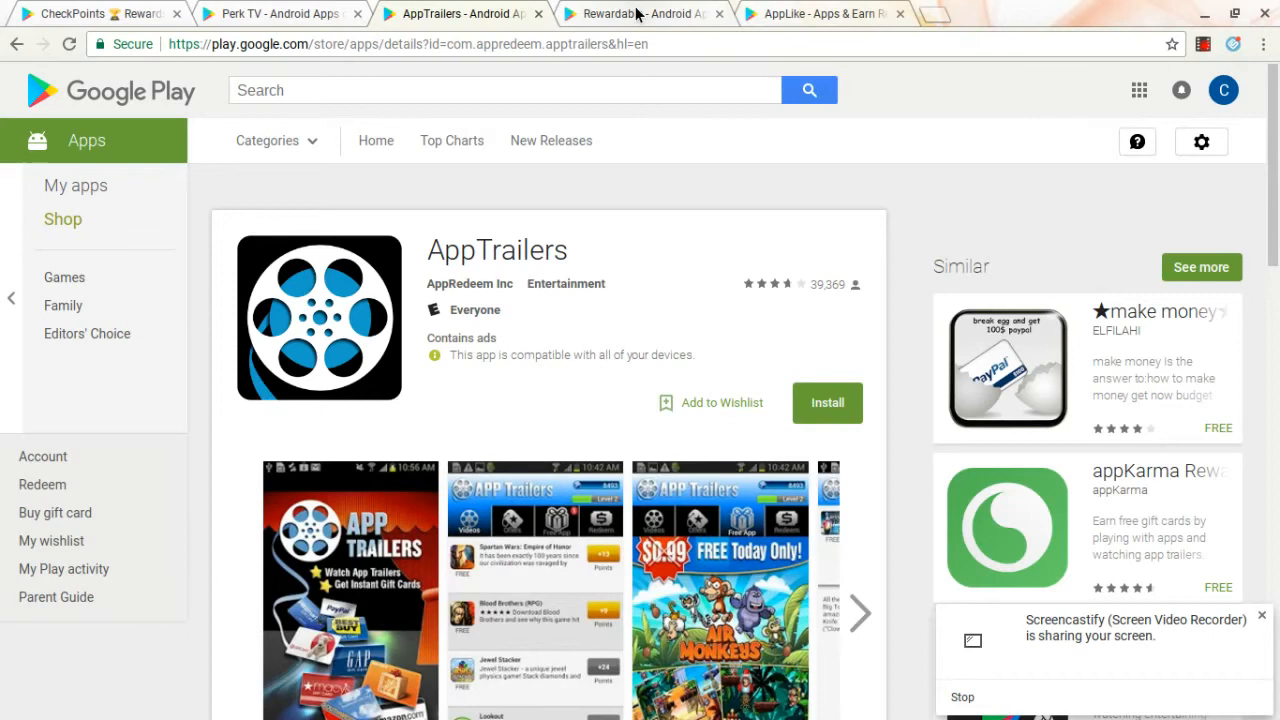
# Step: Switch from the AppTrailers listing to the Rewardable listing tab
pyautogui.click(640, 14)
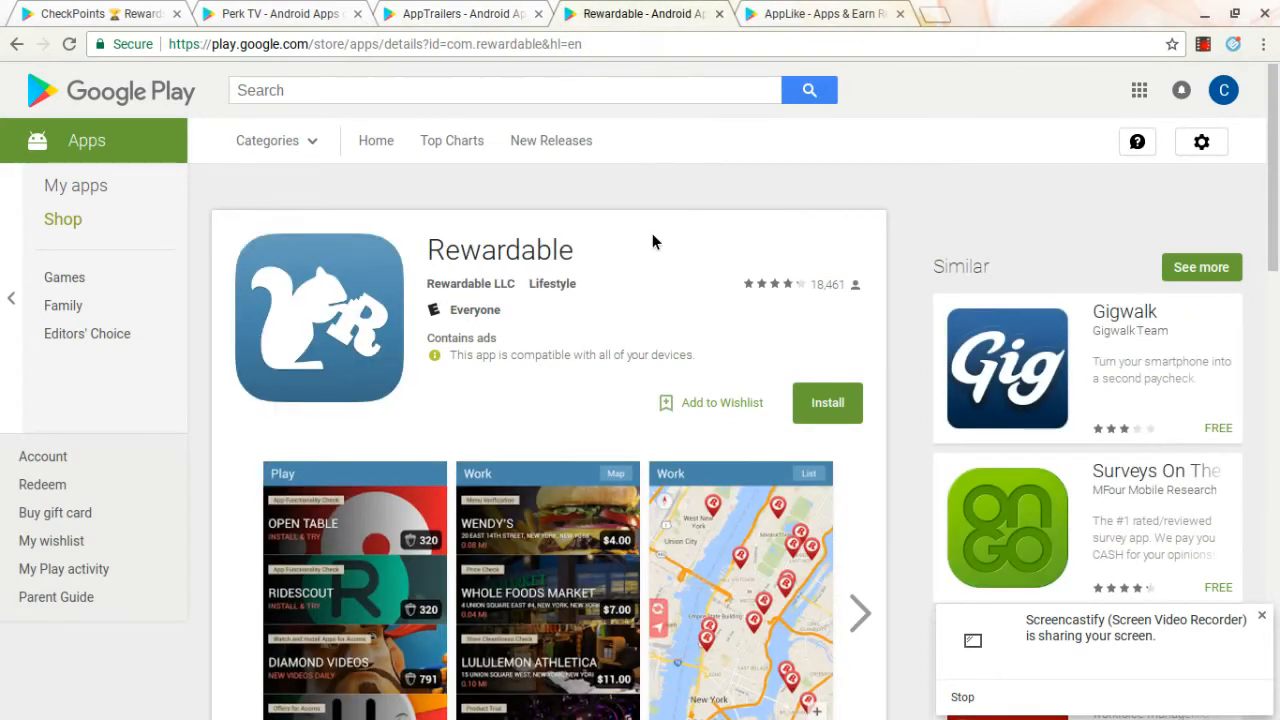
pyautogui.moveTo(650, 235)
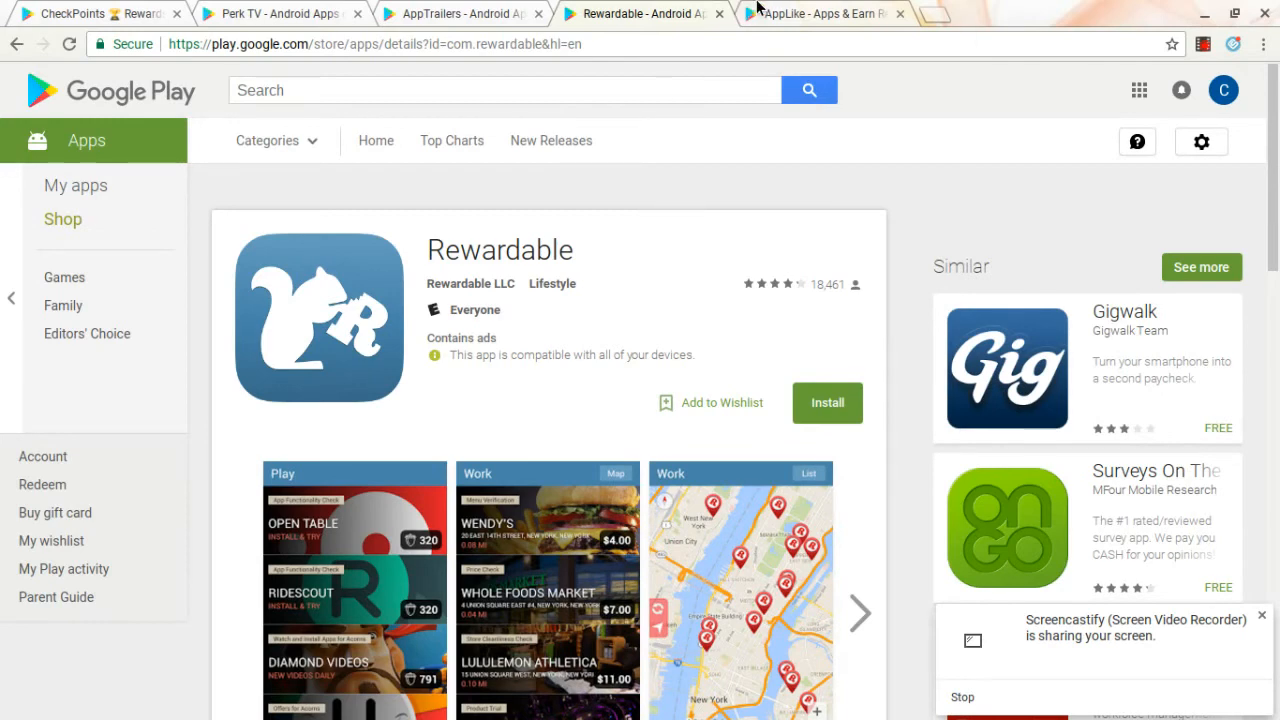
# Step: Bring up the AppLike - Apps & Earn Rewards listing for review
pyautogui.click(815, 13)
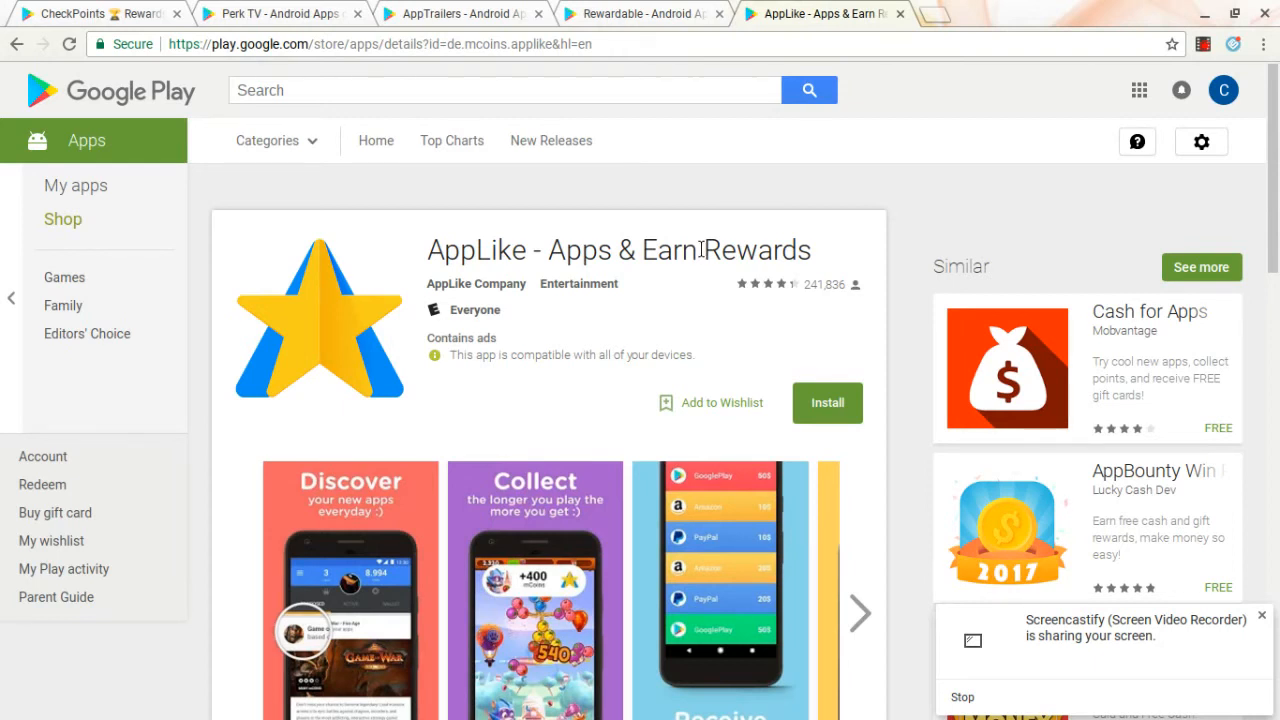
pyautogui.moveTo(705, 285)
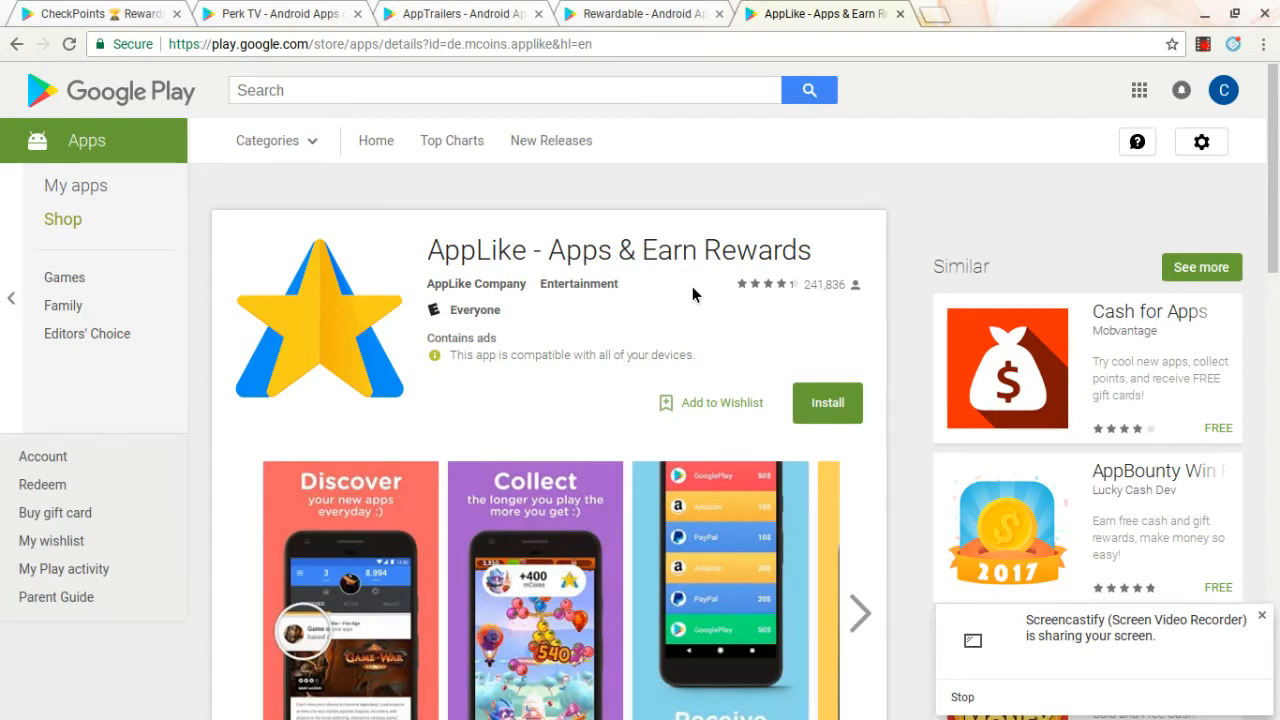
pyautogui.moveTo(551, 309)
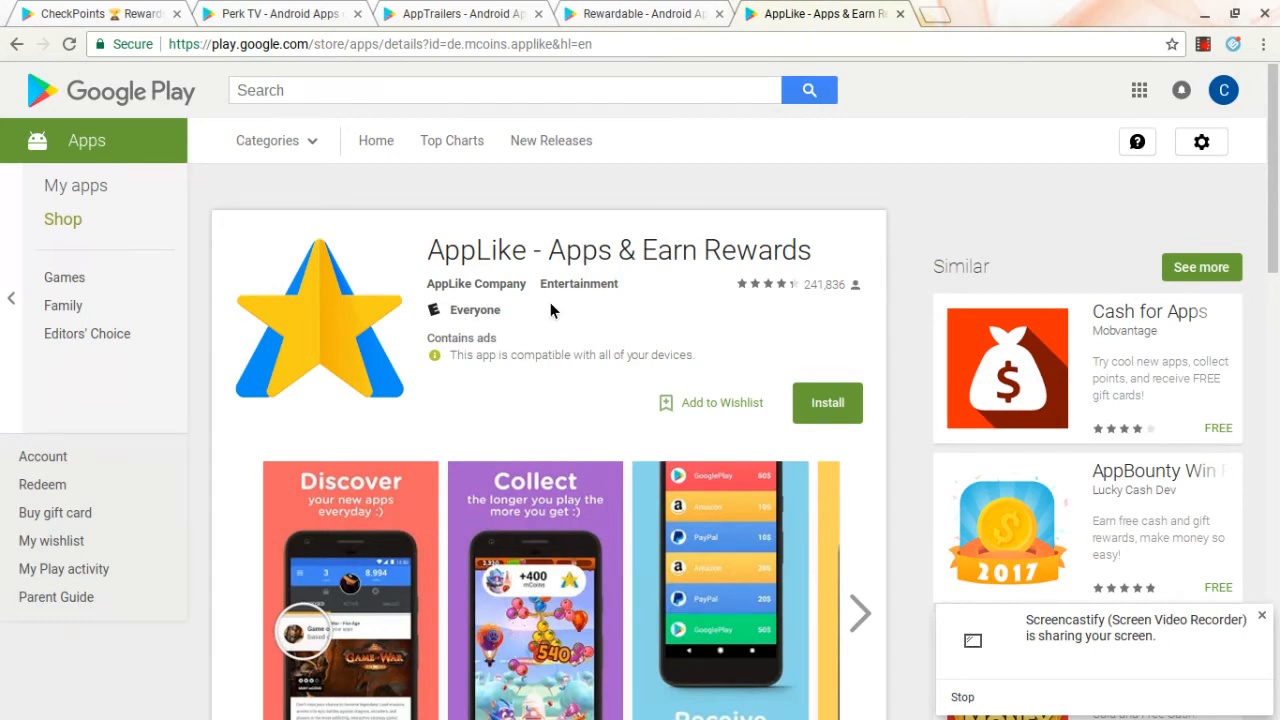
pyautogui.moveTo(505, 290)
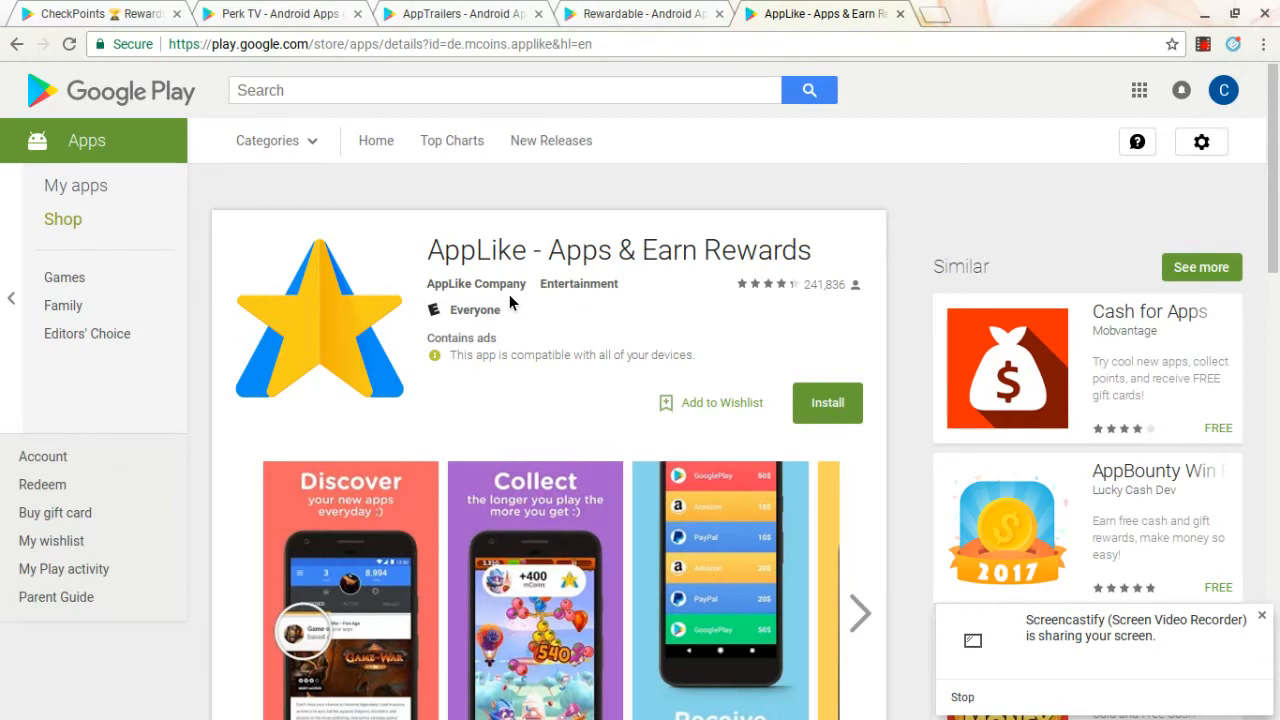
pyautogui.moveTo(512, 303)
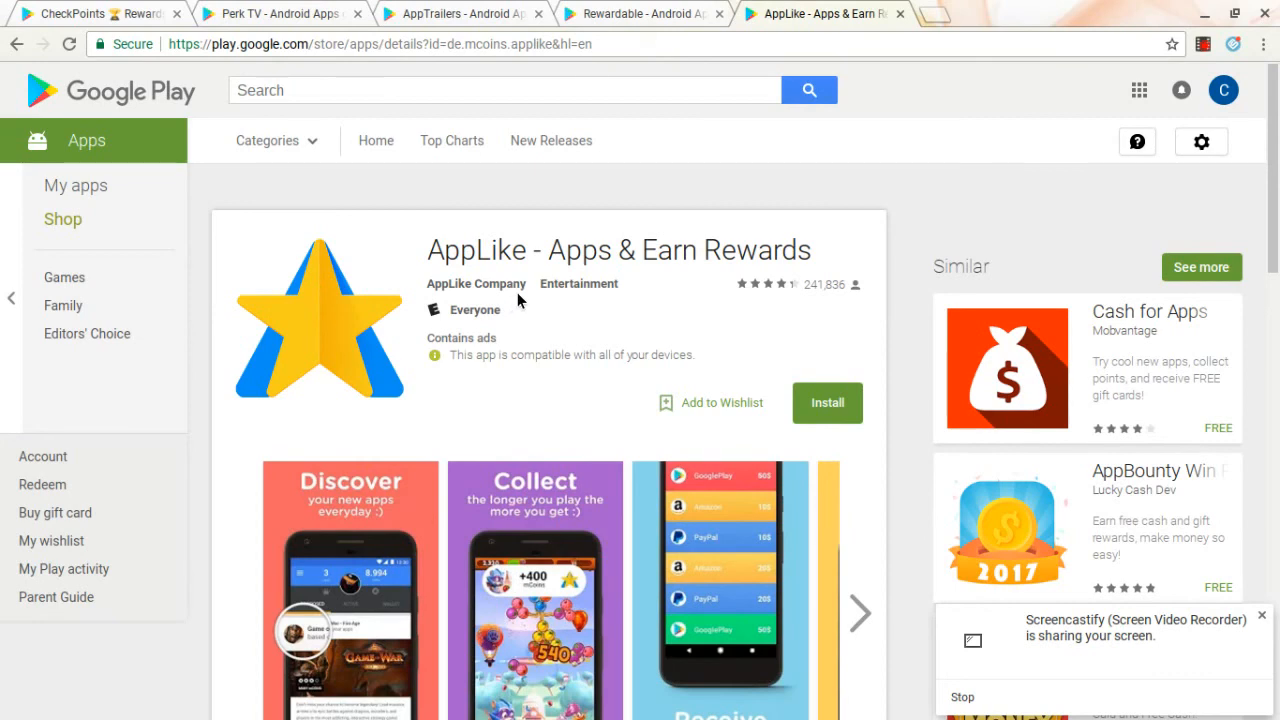
pyautogui.moveTo(180, 8)
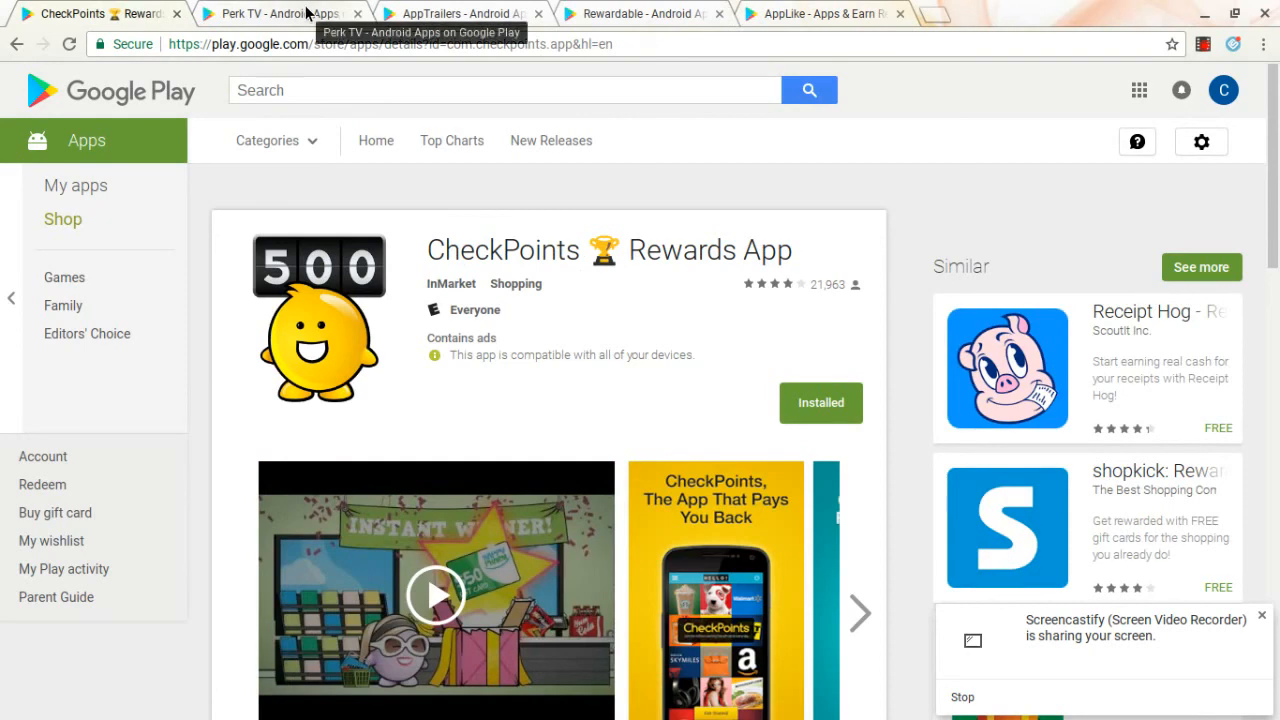
# Step: Revisit the AppTrailers listing, then return to the AppLike listing tab
pyautogui.click(450, 13)
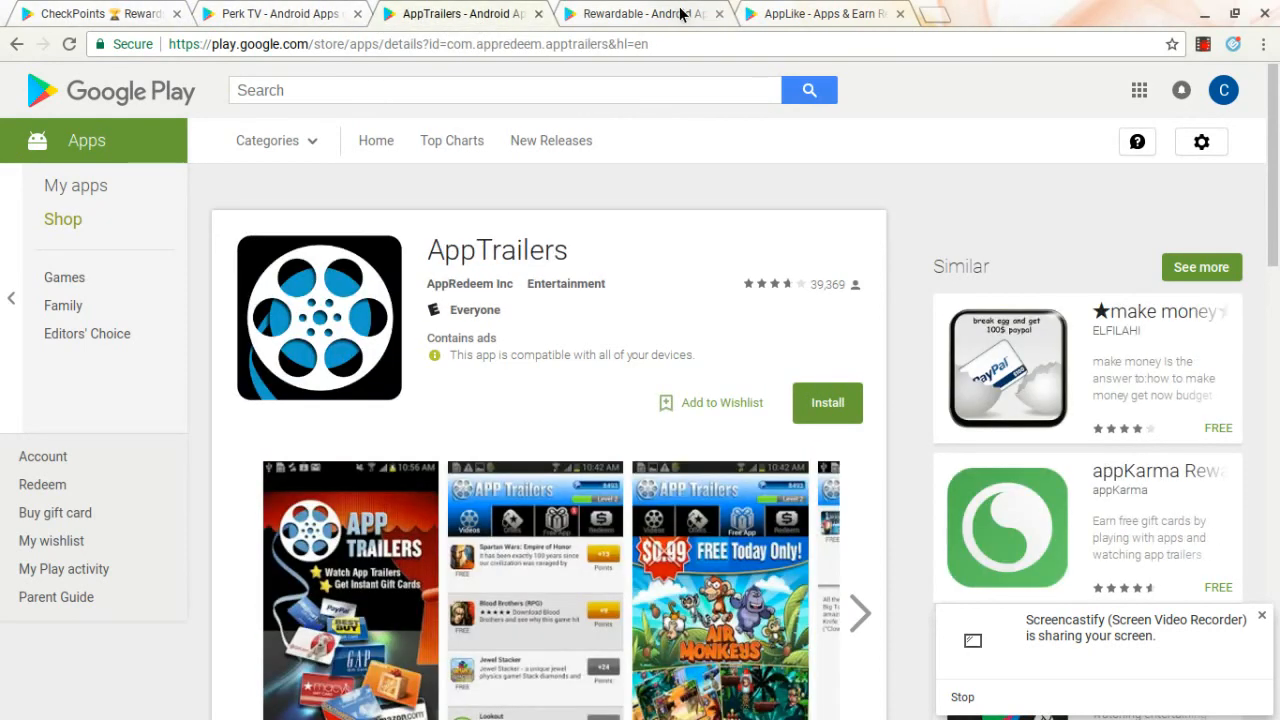
pyautogui.click(820, 13)
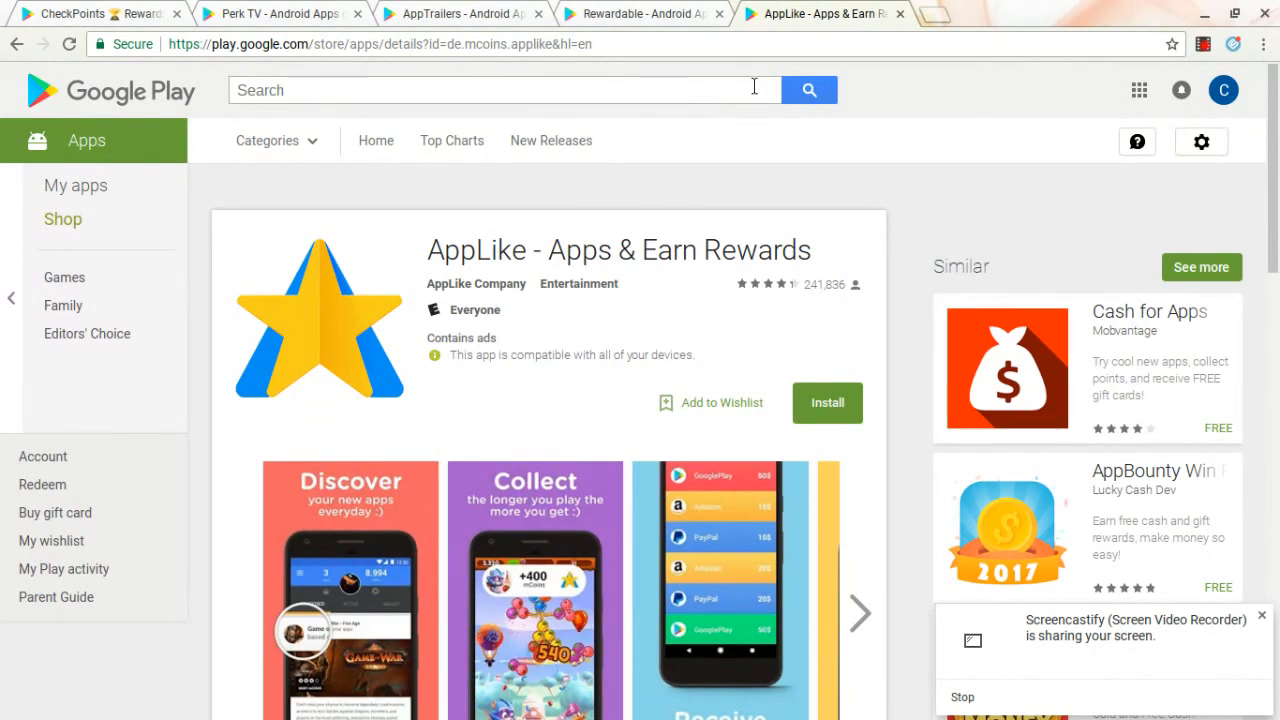
pyautogui.moveTo(808, 90)
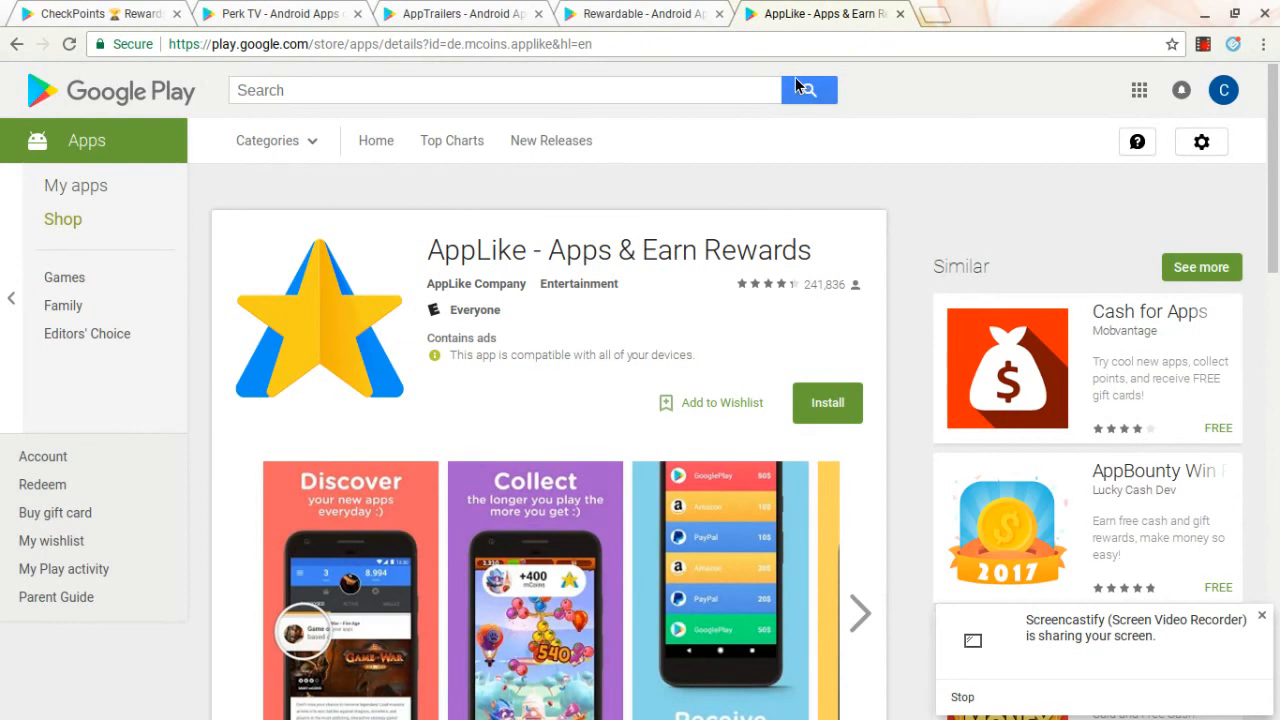